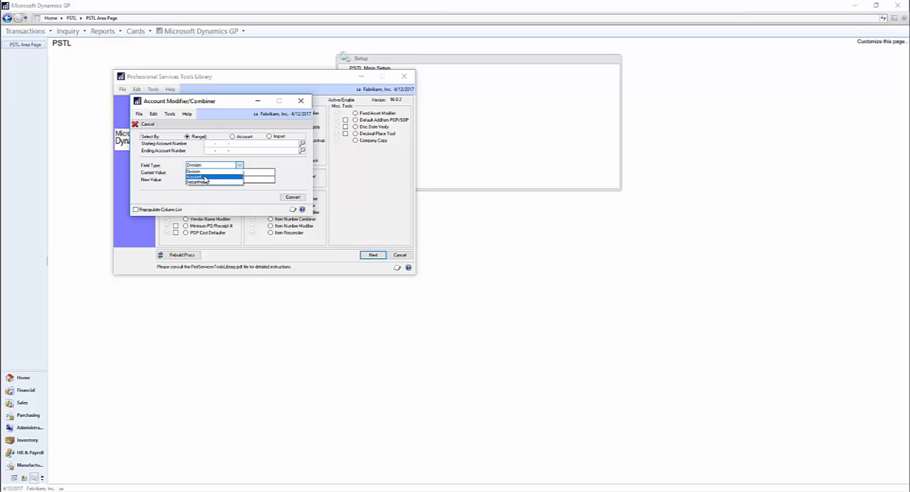
Choose an account segment as the Field Type in the Account Modifier/Combiner window.
click(193, 164)
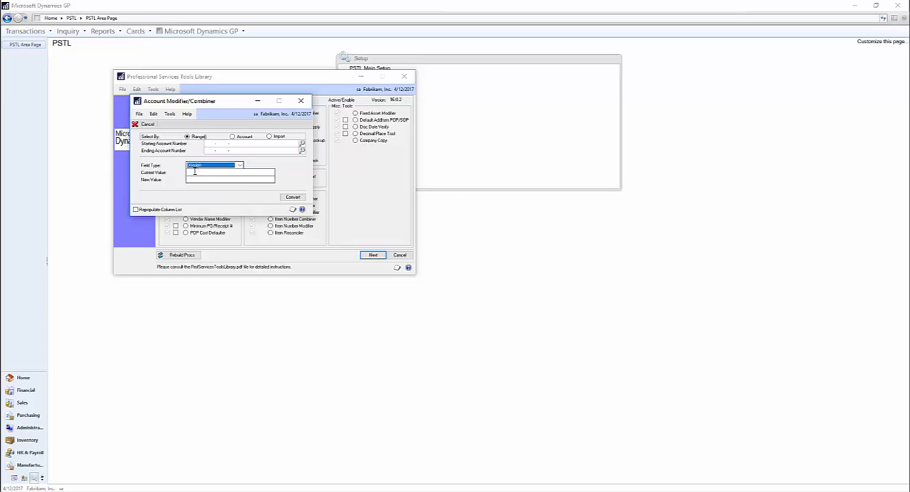